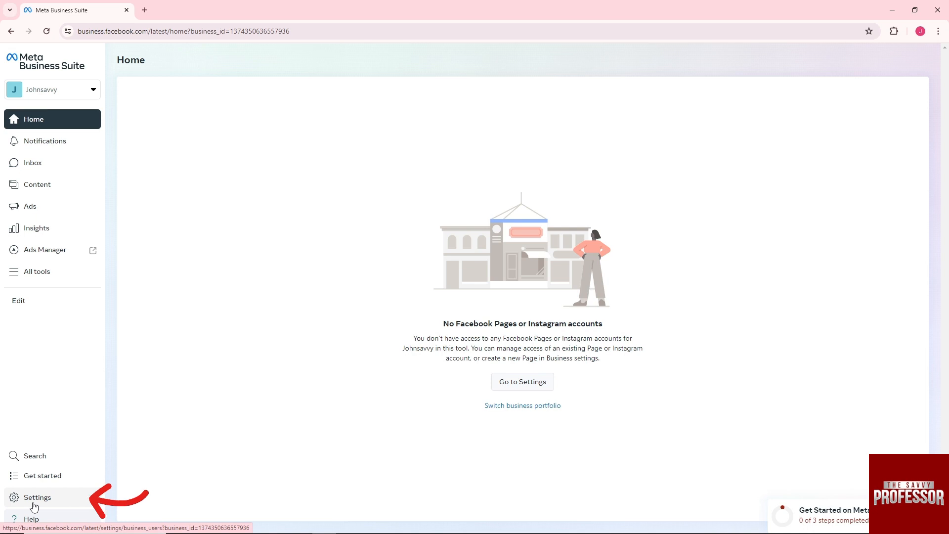
# - Go to the business portfolio Settings and scroll the settings menu toward Business settings
pyautogui.click(36, 497)
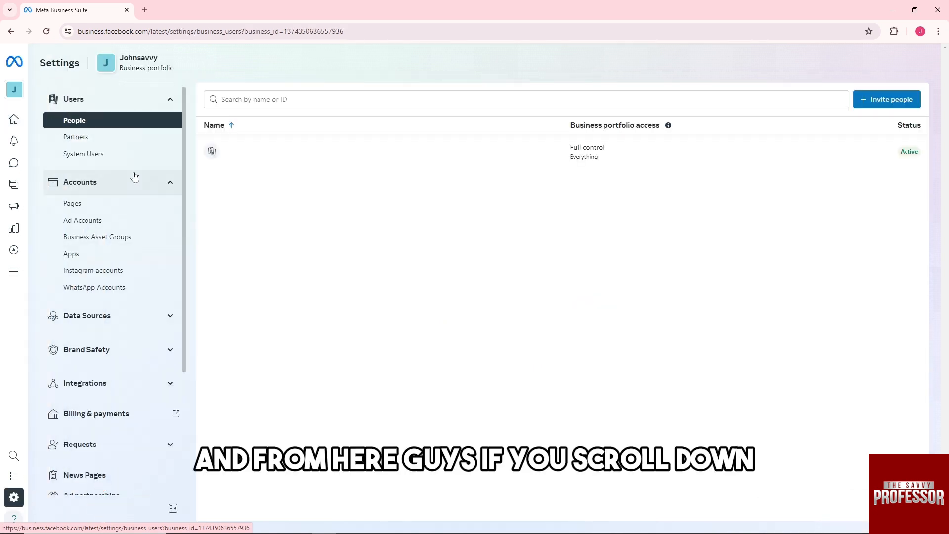
pyautogui.scroll(-3)
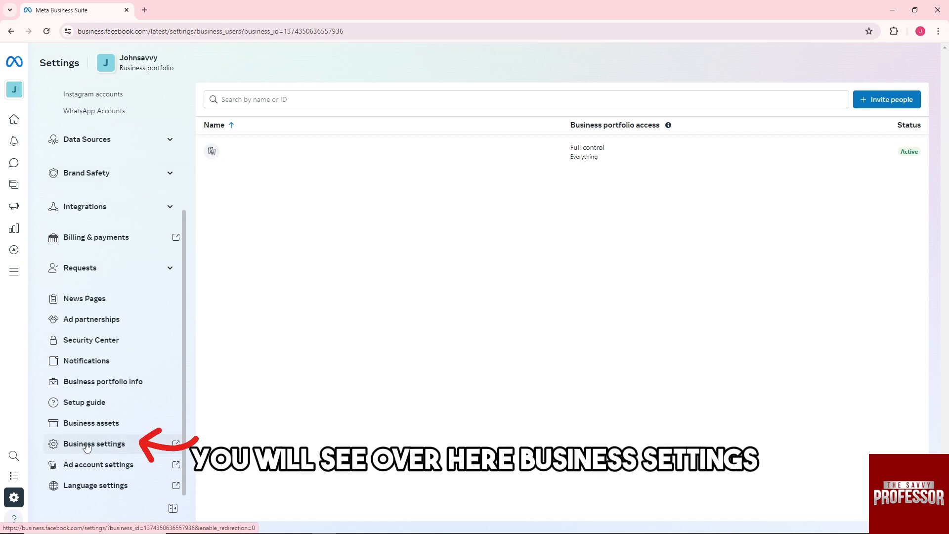
# - Go to Business info in Business settings and highlight the Business Manager ID text
pyautogui.click(93, 444)
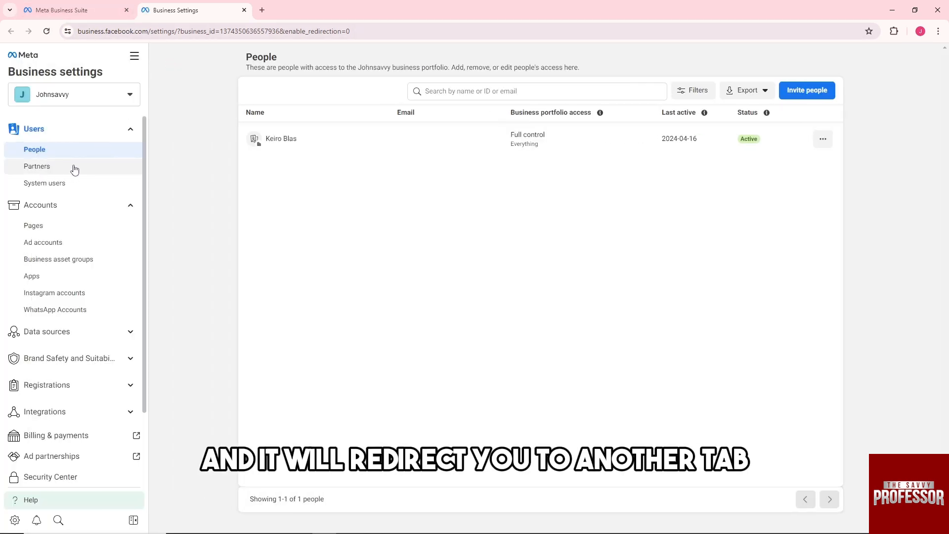
pyautogui.scroll(-3)
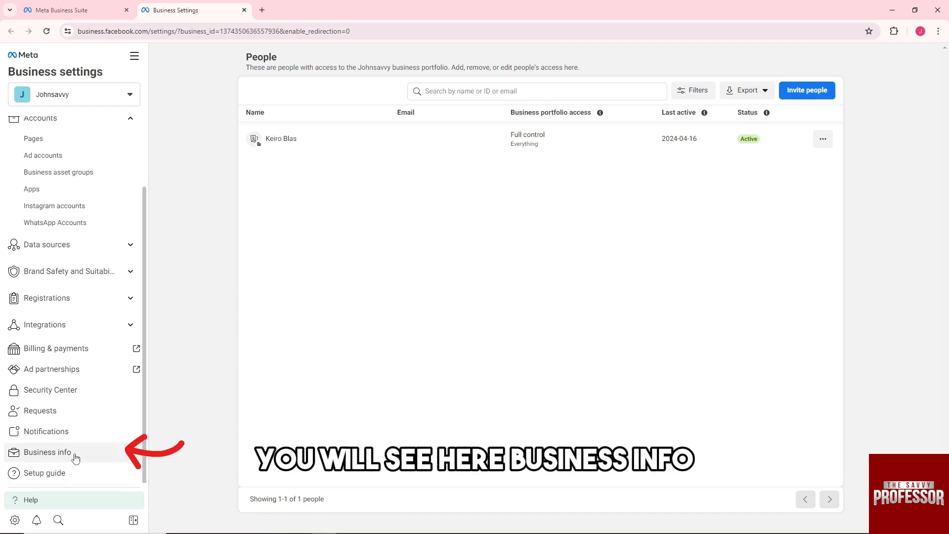
pyautogui.click(48, 452)
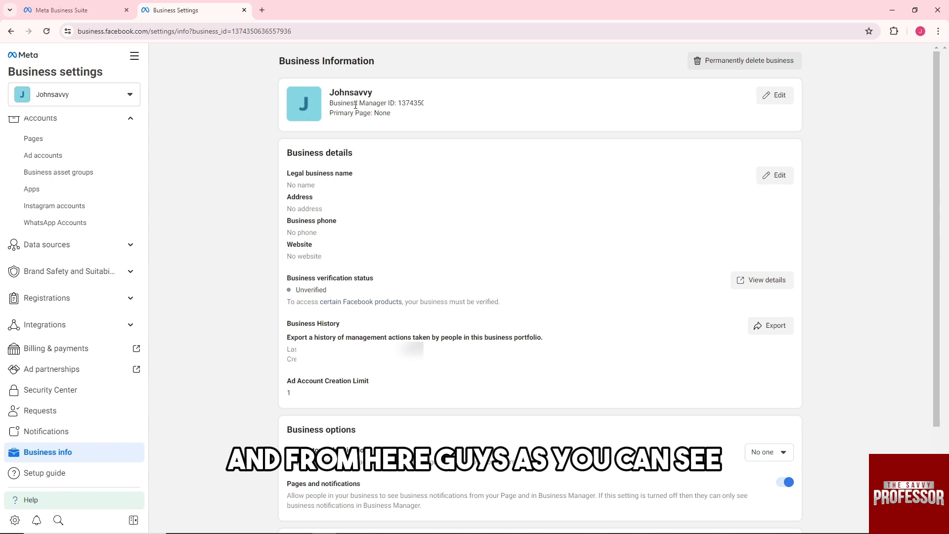
pyautogui.doubleClick(345, 103)
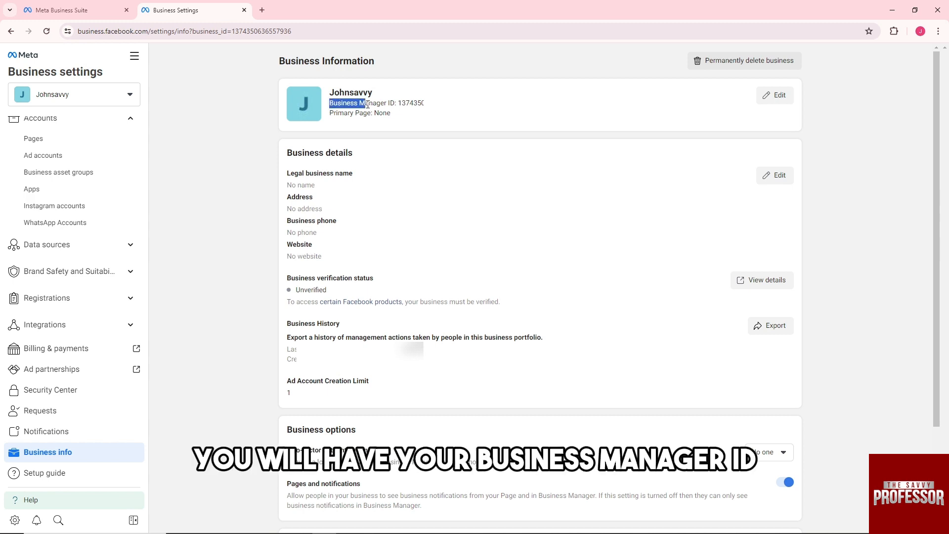